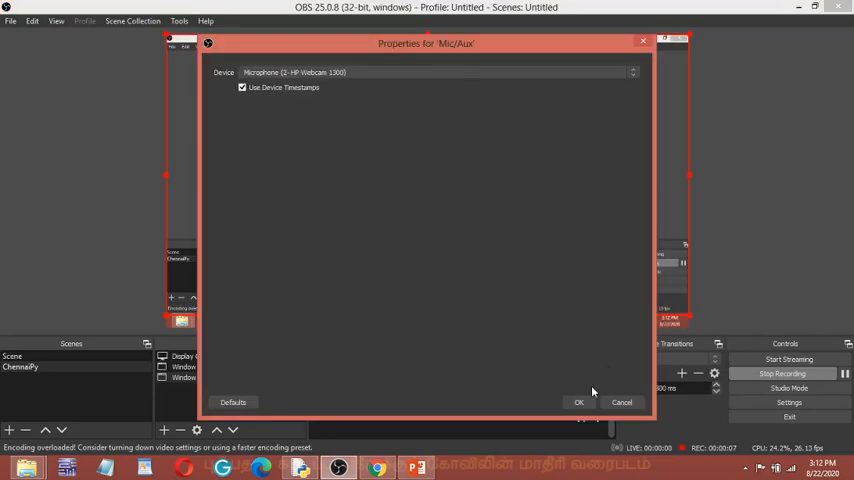
- Scroll the wiki.python.org Audio page down to the Platform independent library table
left_click(578, 404)
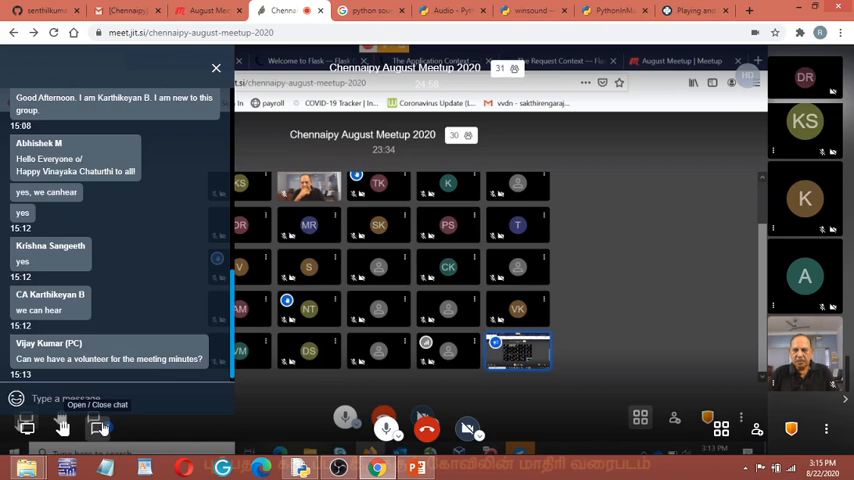
scroll("down", 3)
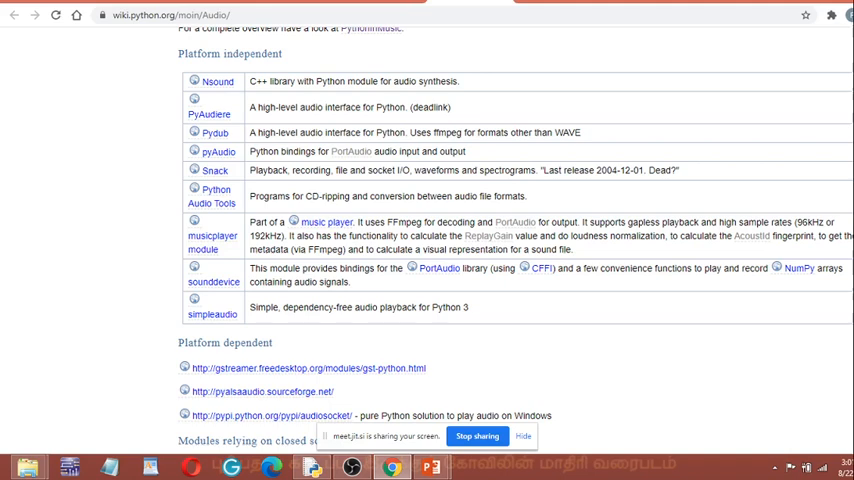
- Post a gmail address and WhatsApp number in the Meet chat, then begin a thank-you reply
left_click(284, 16)
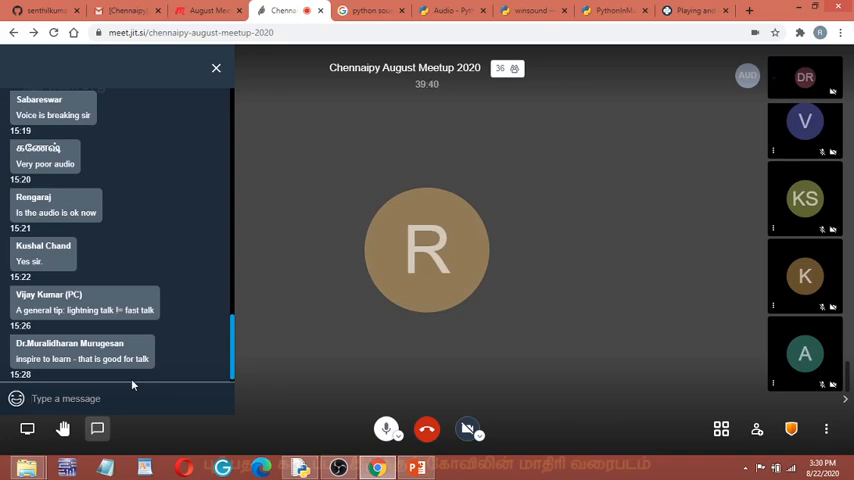
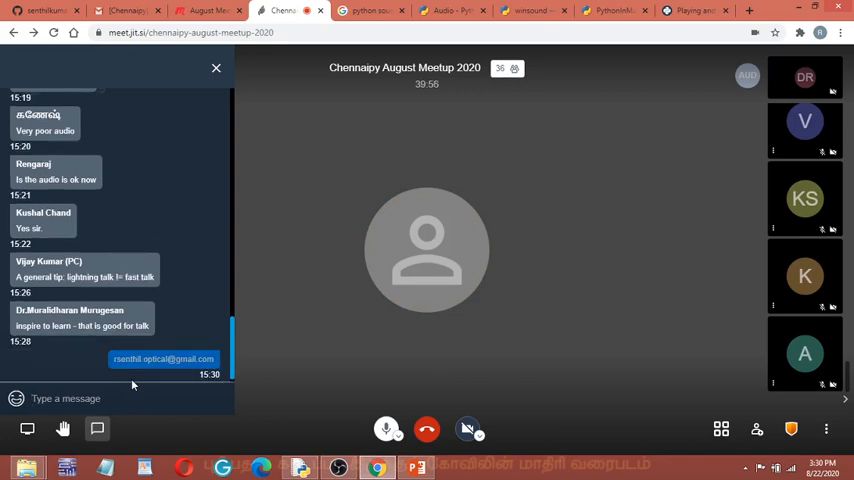
type("whatsu")
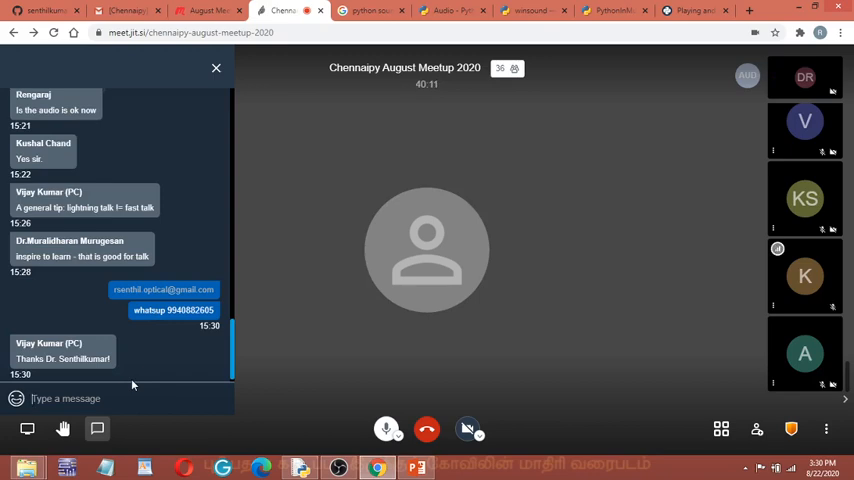
type("Than")
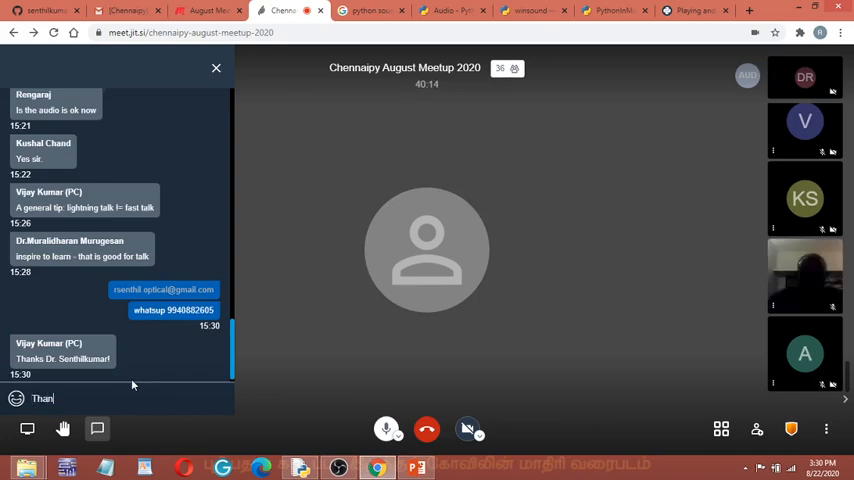